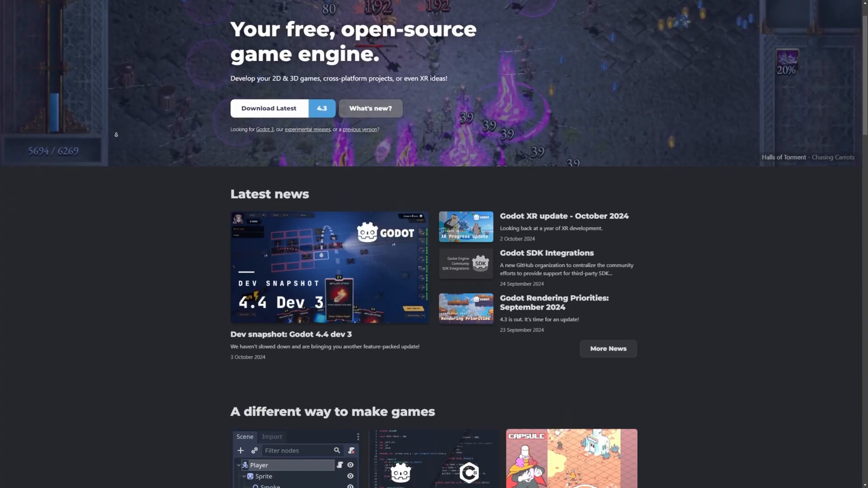
Step: Open Godot Docs and expand the About and Getting Started sidebar sections
{"action": "scroll", "scroll_direction": "down", "scroll_amount": 3}
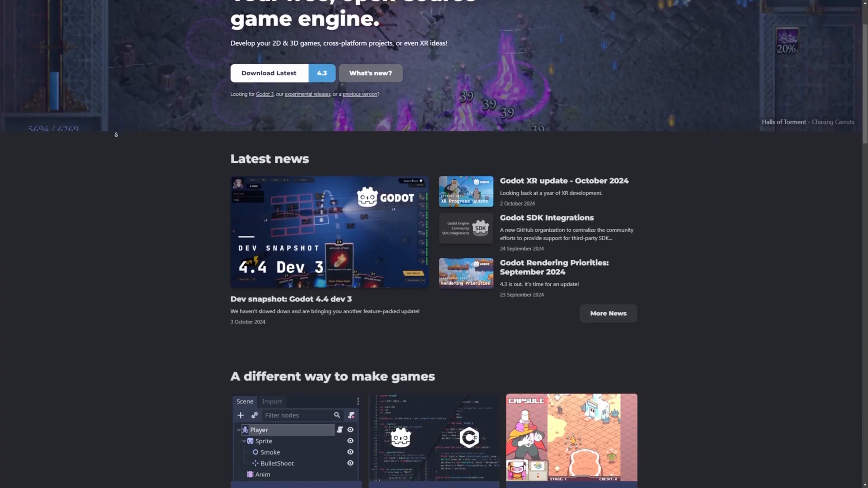
{"action": "scroll", "scroll_direction": "down", "scroll_amount": 3}
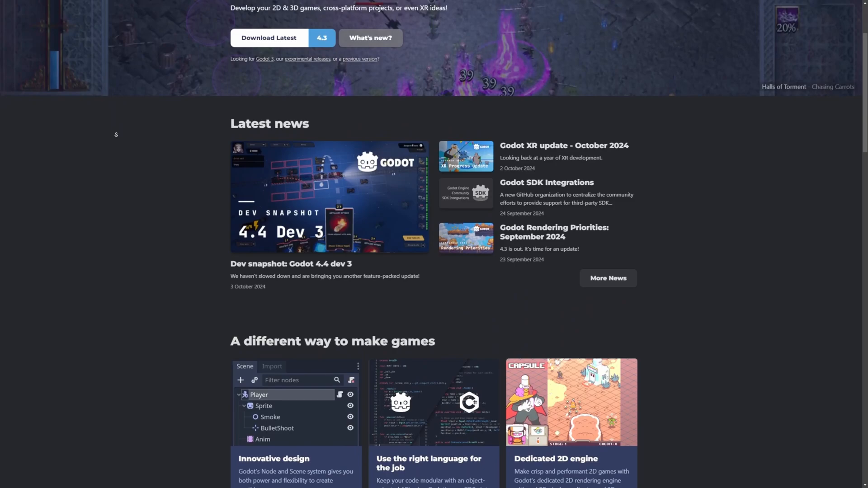
{"action": "scroll", "scroll_direction": "down", "scroll_amount": 3}
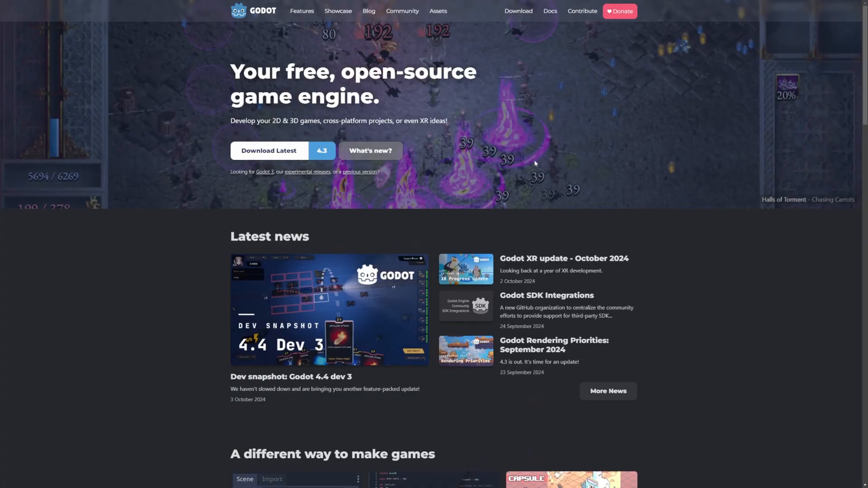
{"action": "mouse_move", "coordinate": [585, 79]}
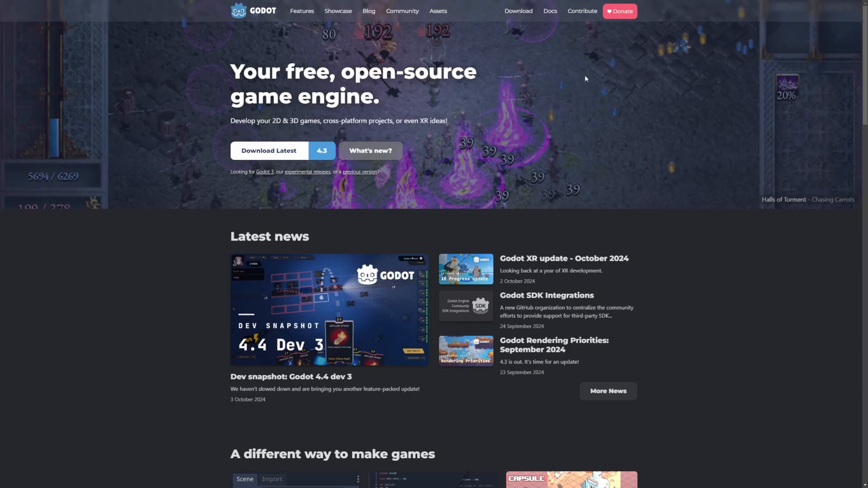
{"action": "left_click", "coordinate": [550, 11]}
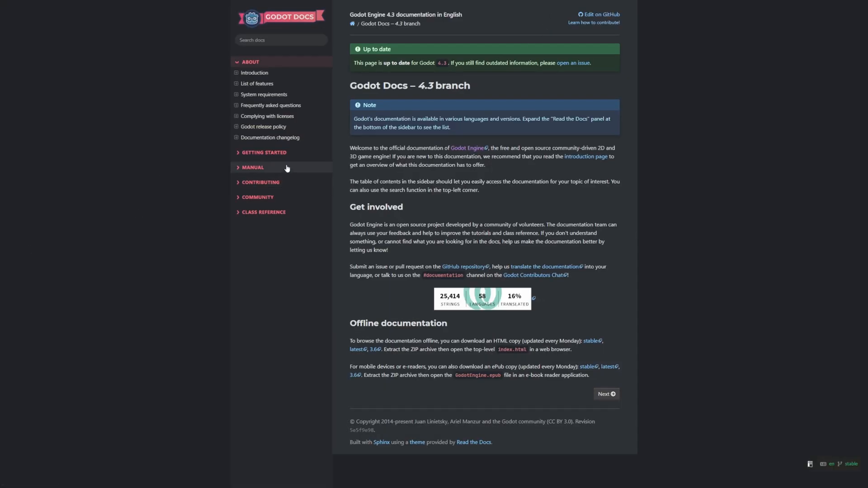
{"action": "left_click", "coordinate": [255, 72]}
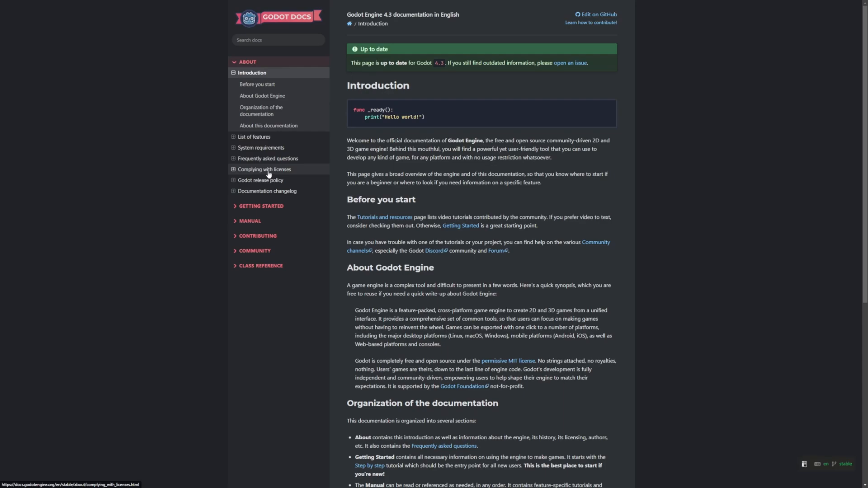
{"action": "left_click", "coordinate": [261, 206]}
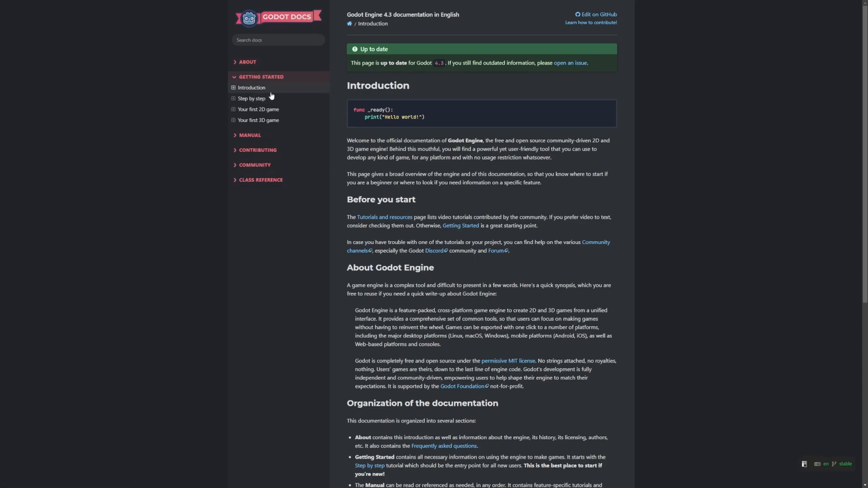
Step: Open Introduction to Godot, then the Your first 2D game tutorial
{"action": "left_click", "coordinate": [252, 87]}
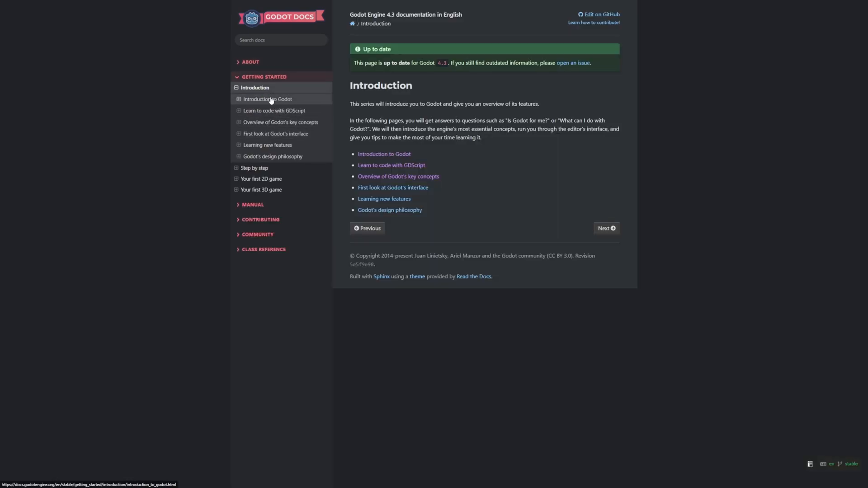
{"action": "left_click", "coordinate": [267, 99]}
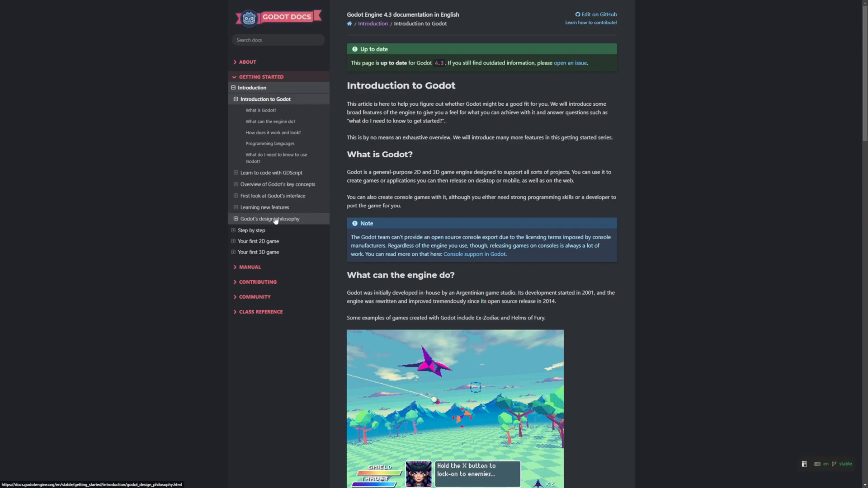
{"action": "left_click", "coordinate": [258, 241]}
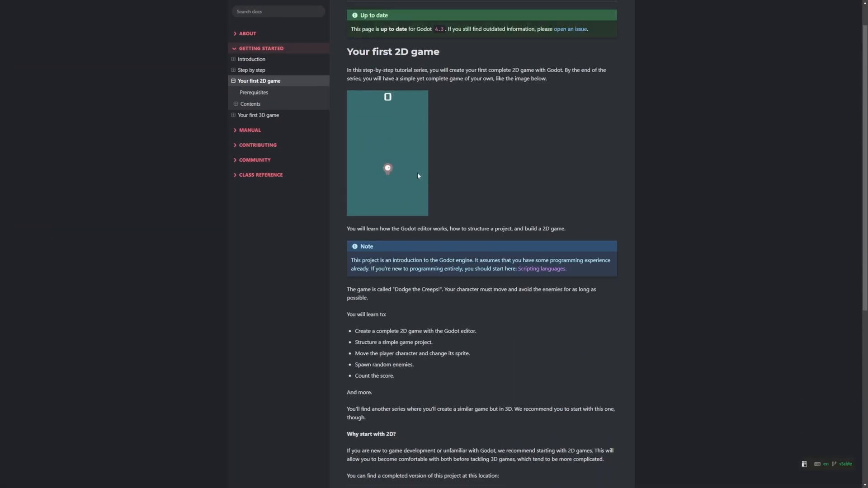
{"action": "left_click", "coordinate": [258, 115]}
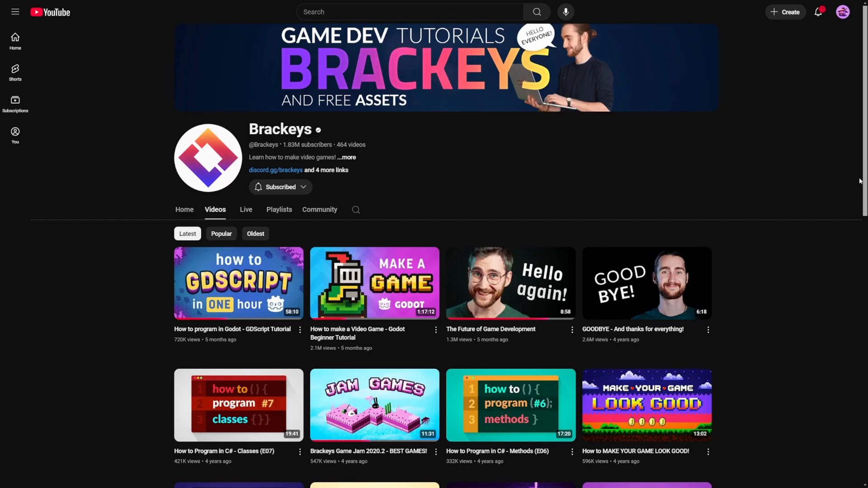
{"action": "mouse_move", "coordinate": [803, 158]}
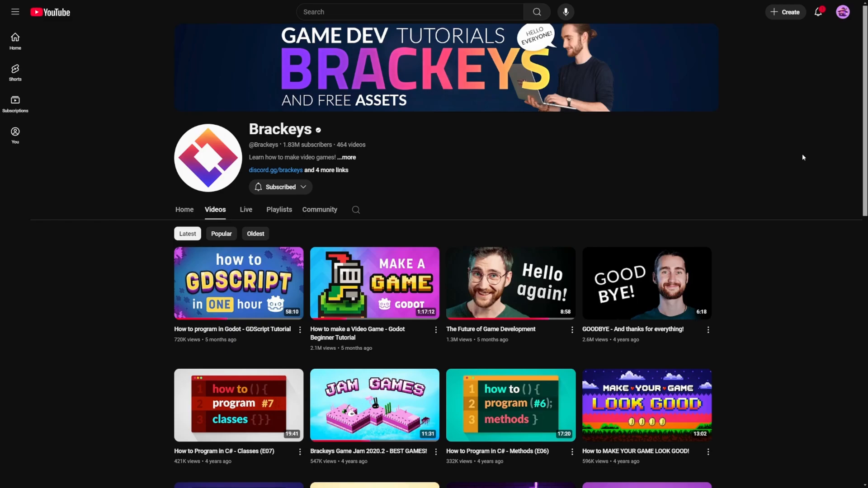
{"action": "mouse_move", "coordinate": [412, 240]}
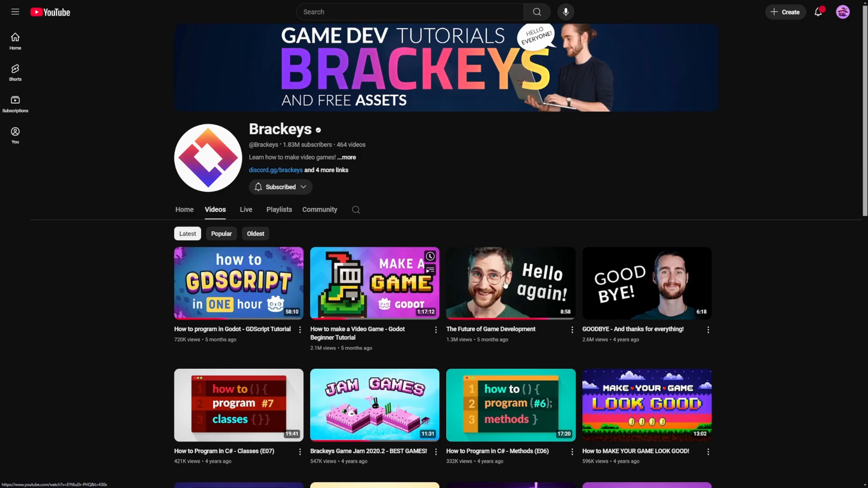
{"action": "mouse_move", "coordinate": [268, 343]}
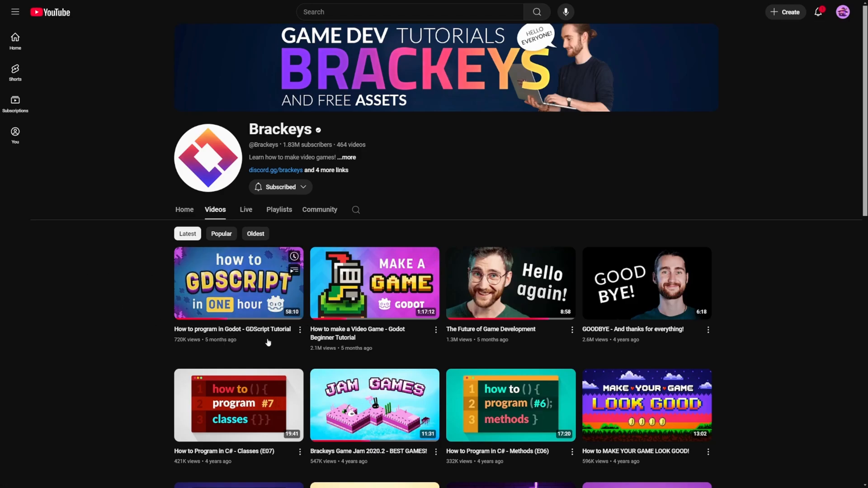
{"action": "mouse_move", "coordinate": [455, 183]}
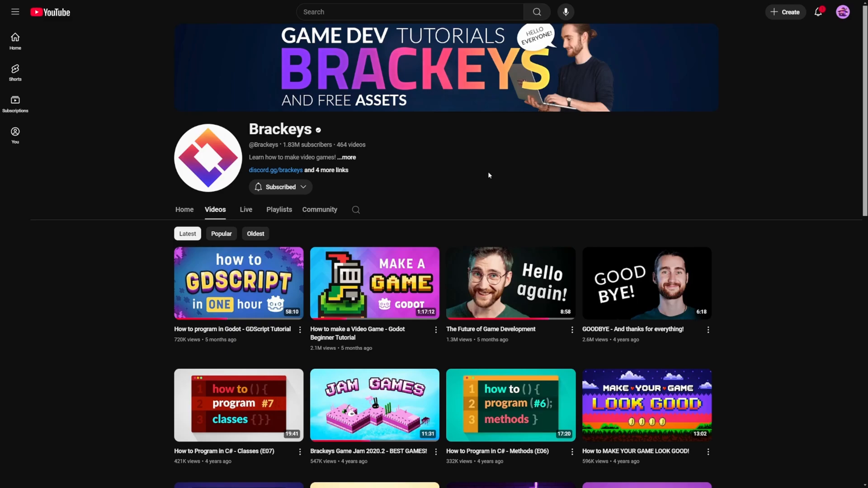
{"action": "mouse_move", "coordinate": [535, 172]}
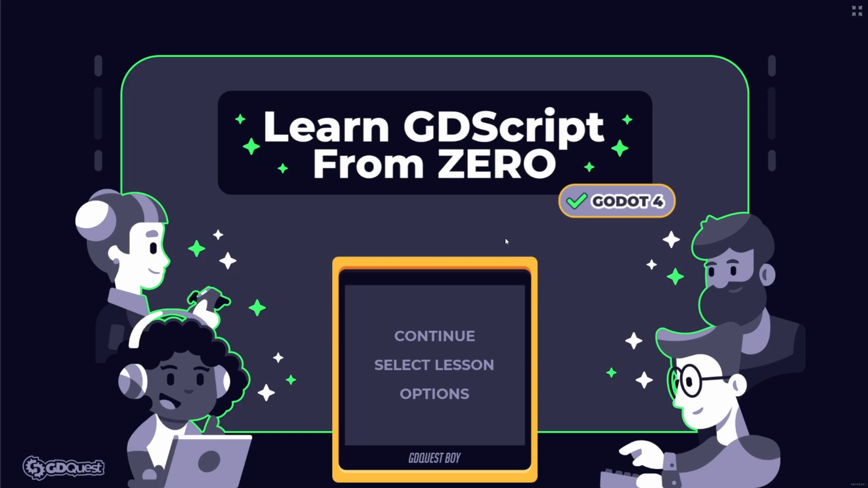
Step: Work through the What Code is Like lesson and move on to Try Your First Code
{"action": "left_click", "coordinate": [434, 336]}
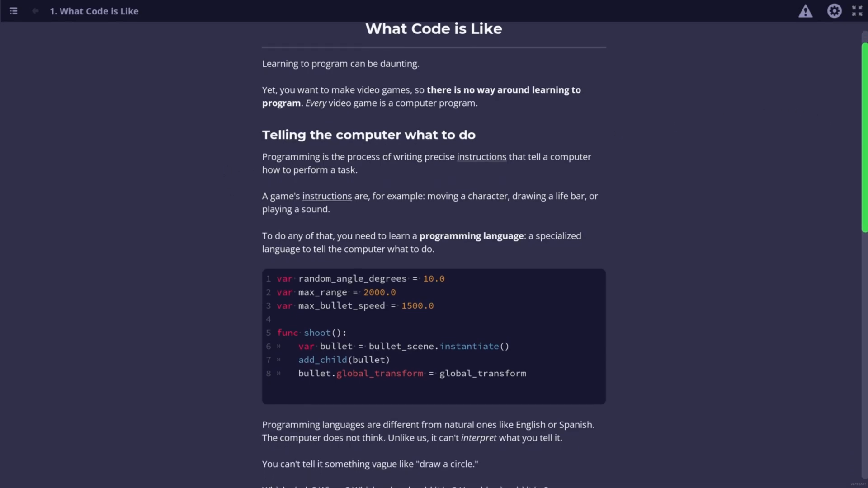
{"action": "scroll", "scroll_direction": "down", "scroll_amount": 3}
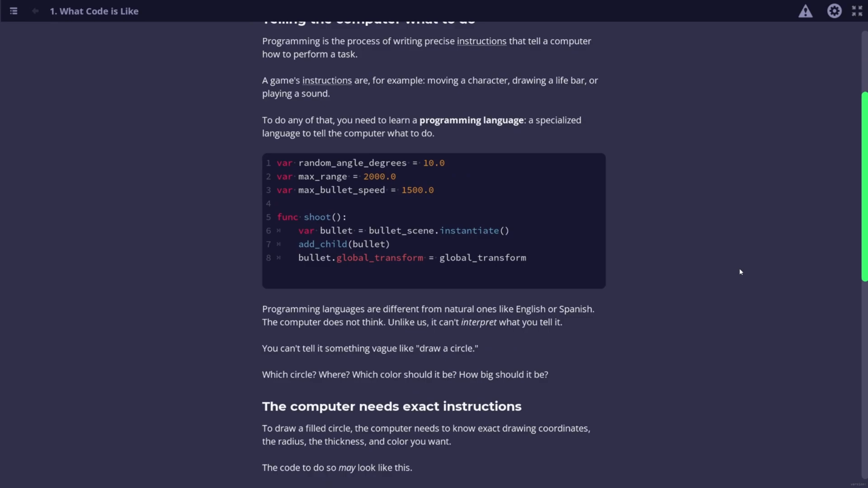
{"action": "scroll", "scroll_direction": "down", "scroll_amount": 3}
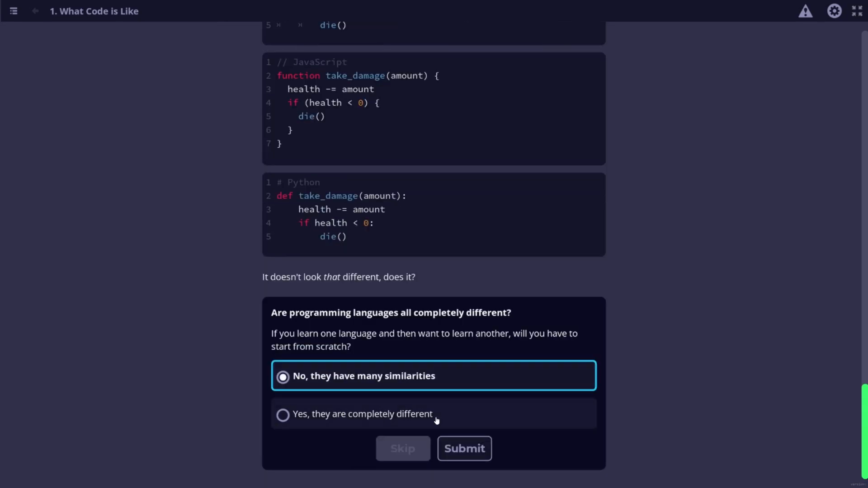
{"action": "left_click", "coordinate": [464, 449]}
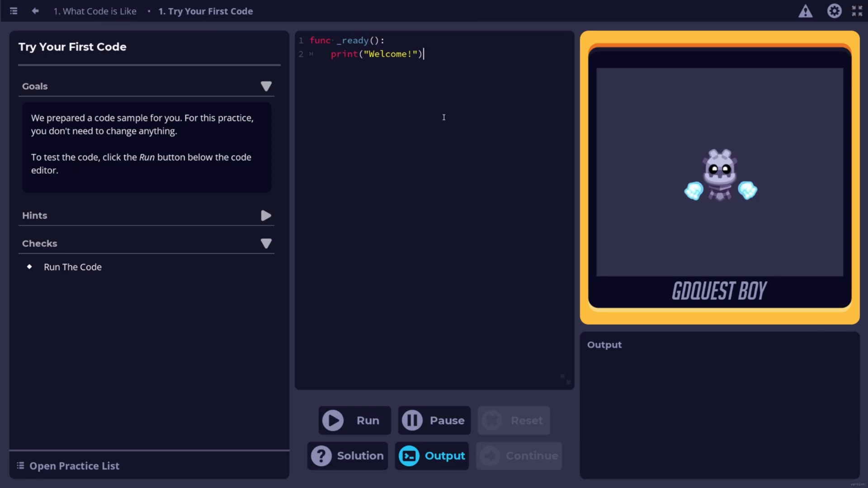
Step: Run the sample code so it prints 'Welcome!', then open the course outline
{"action": "left_click", "coordinate": [353, 420]}
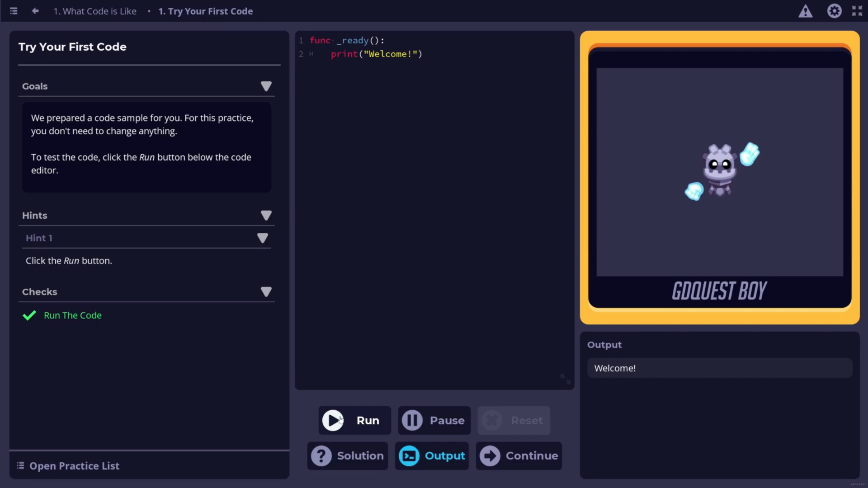
{"action": "left_click", "coordinate": [355, 420]}
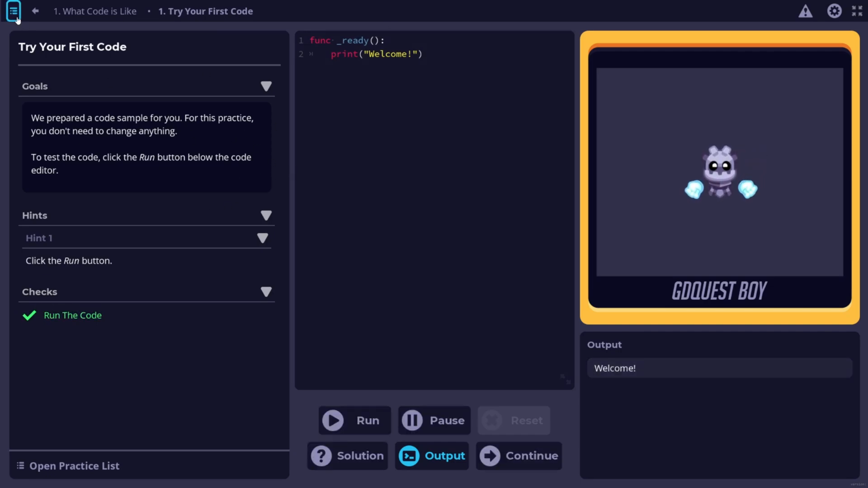
{"action": "left_click", "coordinate": [14, 11]}
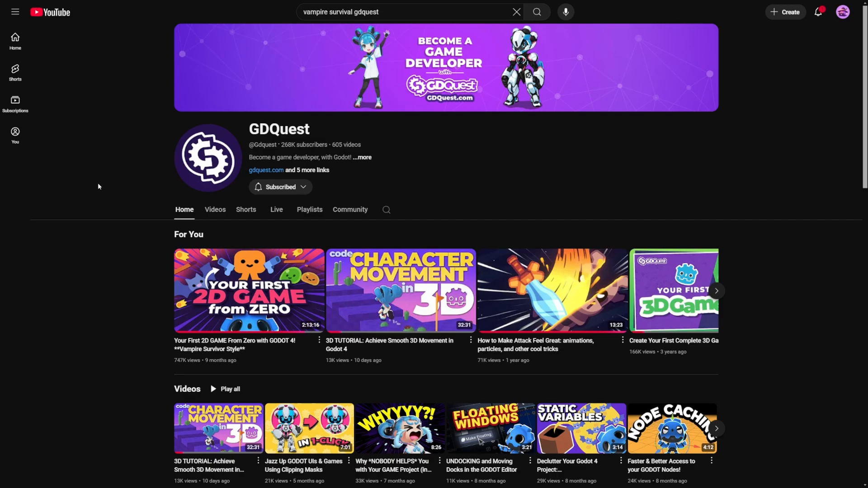
{"action": "mouse_move", "coordinate": [104, 195]}
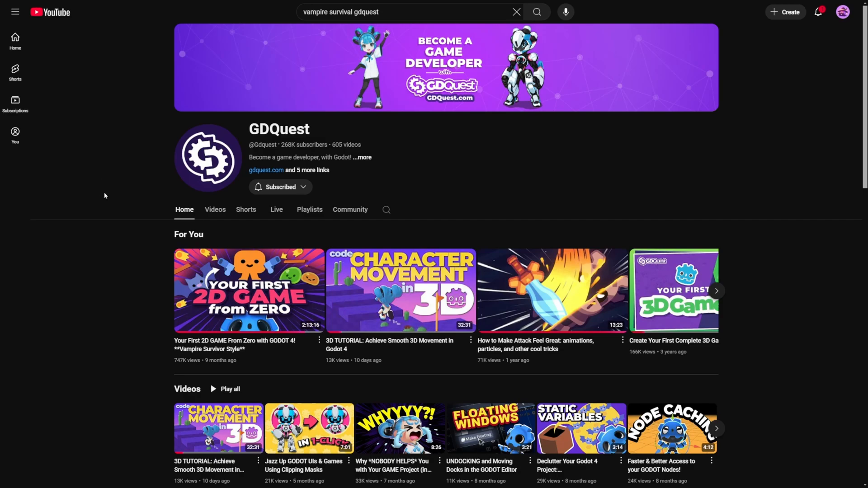
{"action": "mouse_move", "coordinate": [249, 368]}
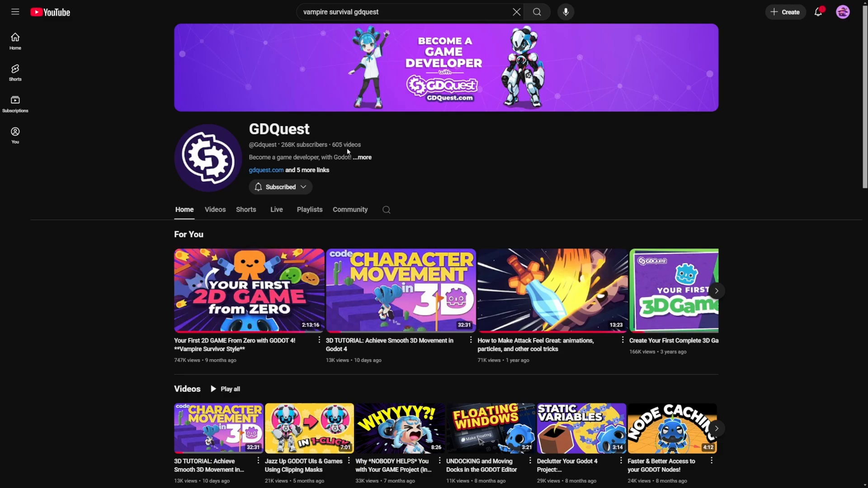
{"action": "scroll", "scroll_direction": "down", "scroll_amount": 3}
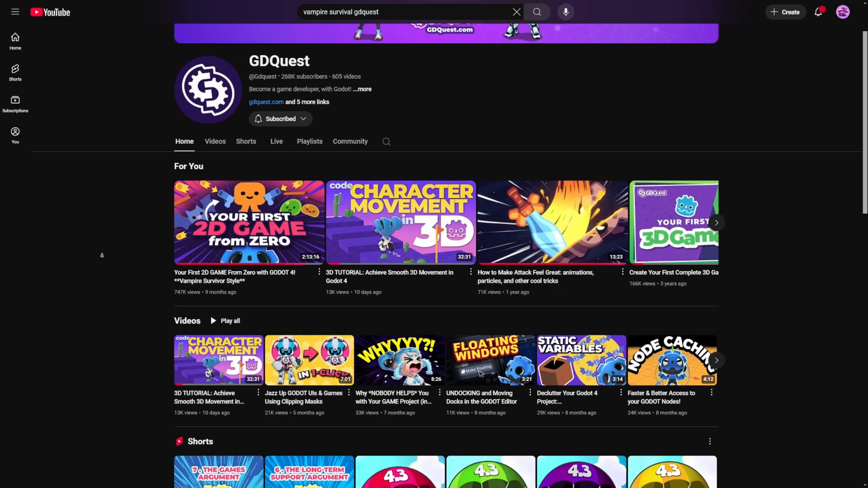
{"action": "scroll", "scroll_direction": "down", "scroll_amount": 3}
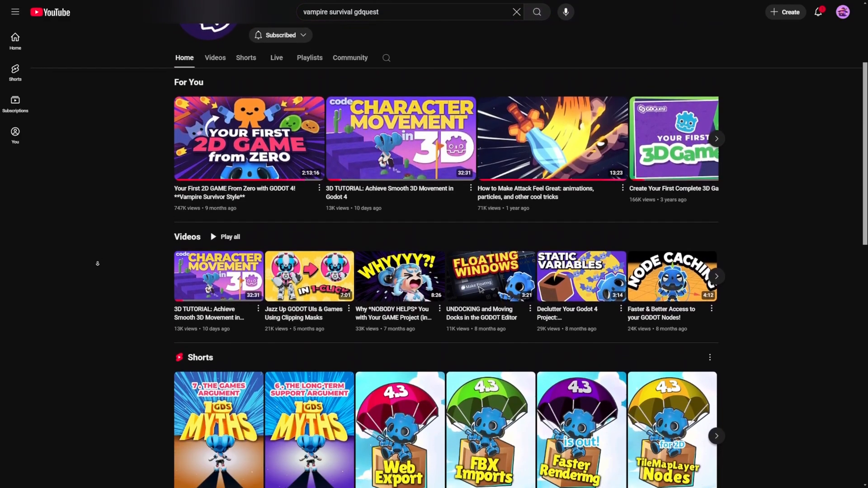
{"action": "scroll", "scroll_direction": "down", "scroll_amount": 3}
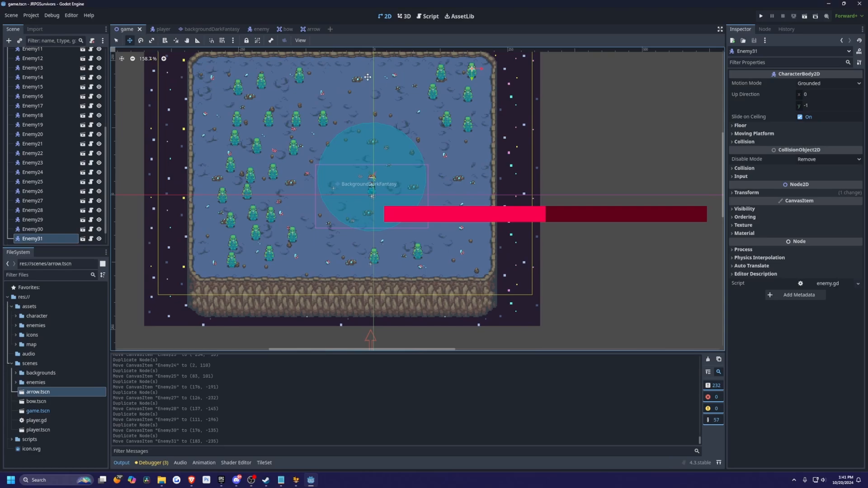
{"action": "mouse_move", "coordinate": [367, 48]}
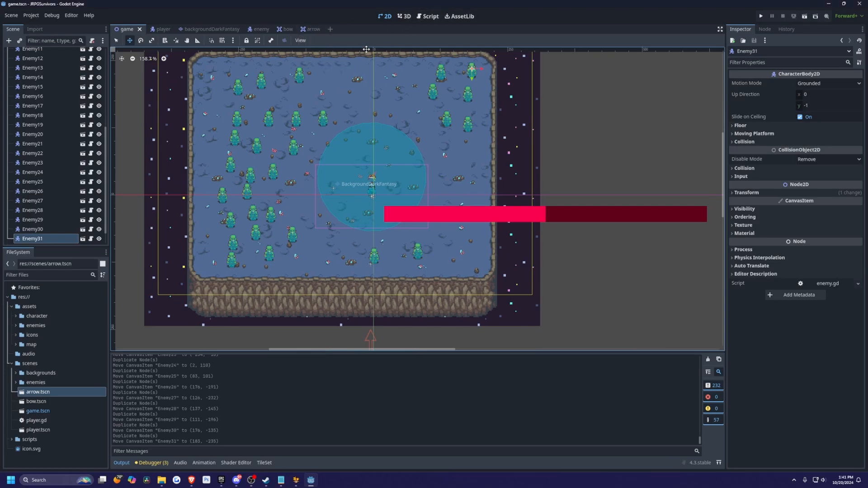
{"action": "mouse_move", "coordinate": [381, 86]}
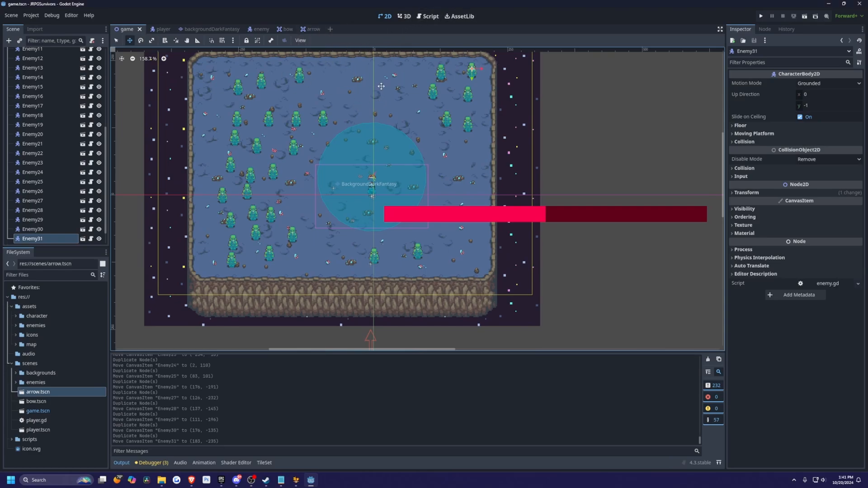
{"action": "left_click", "coordinate": [760, 15]}
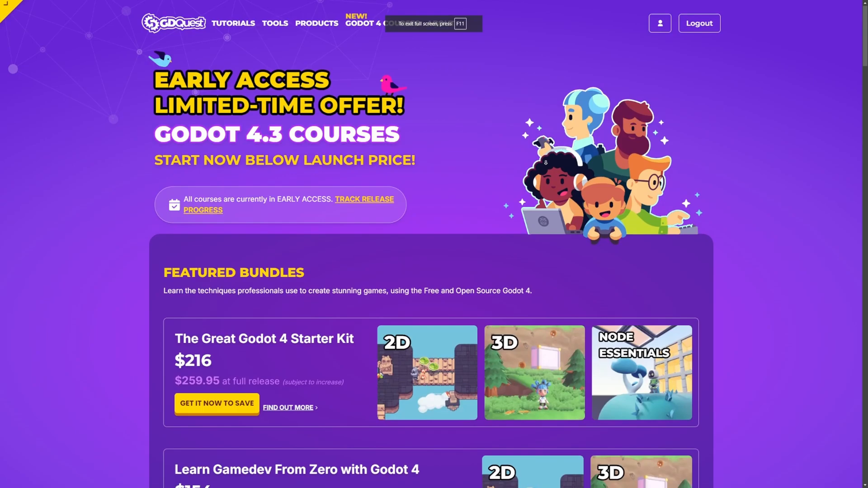
{"action": "scroll", "scroll_direction": "down", "scroll_amount": 3}
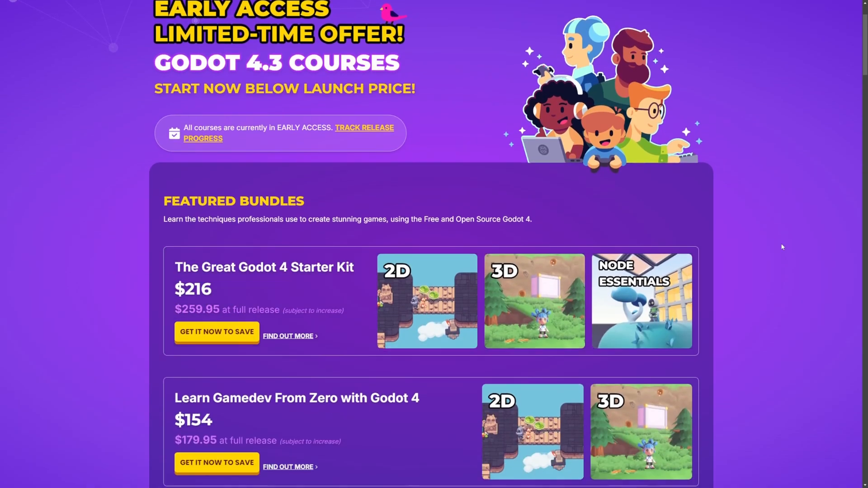
{"action": "scroll", "scroll_direction": "down", "scroll_amount": 3}
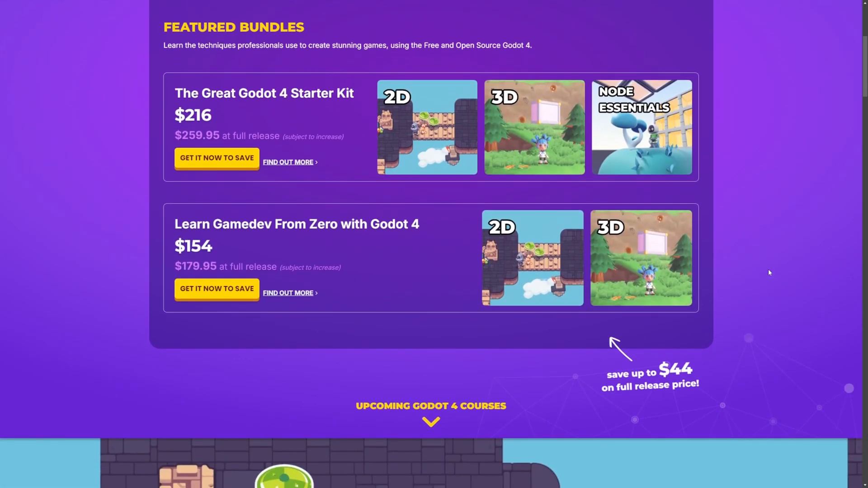
{"action": "scroll", "scroll_direction": "down", "scroll_amount": 3}
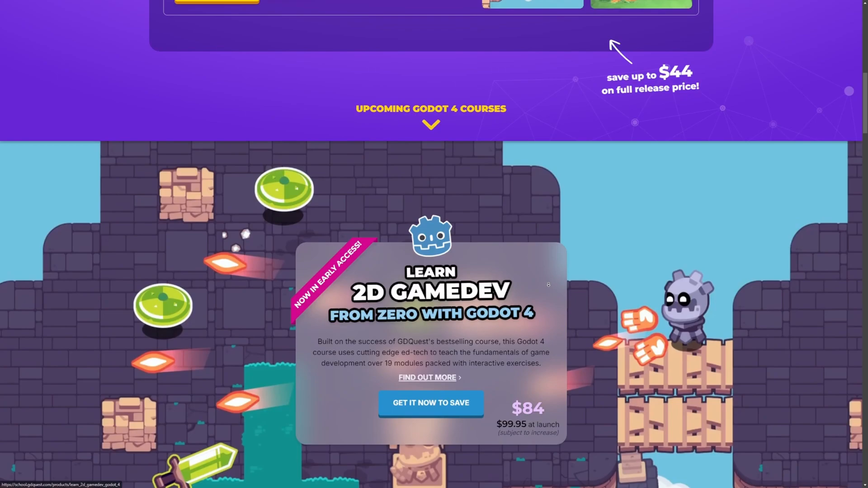
{"action": "scroll", "scroll_direction": "down", "scroll_amount": 3}
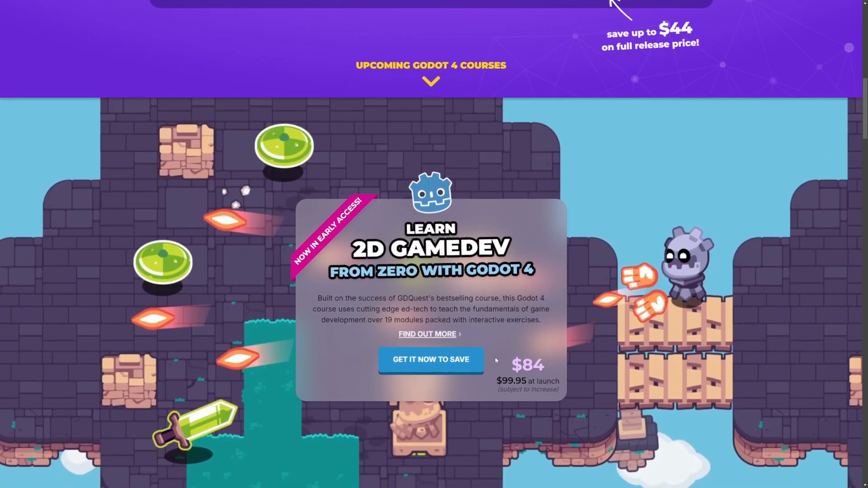
{"action": "scroll", "scroll_direction": "down", "scroll_amount": 3}
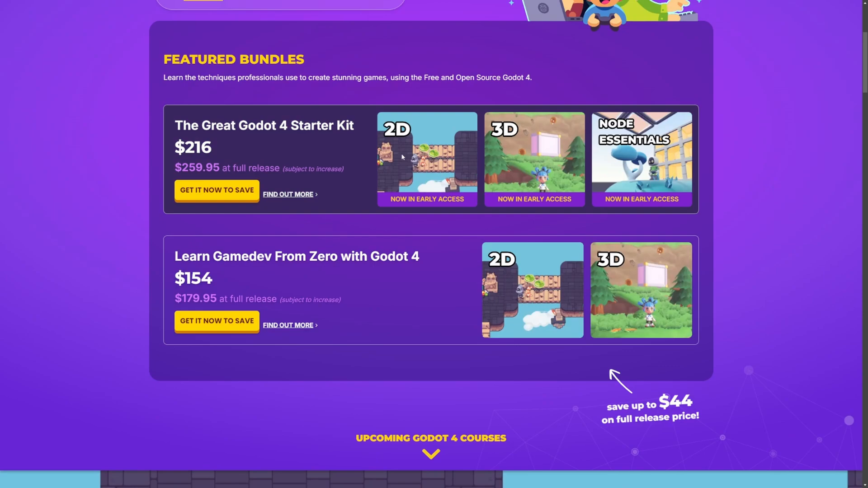
{"action": "mouse_move", "coordinate": [461, 124]}
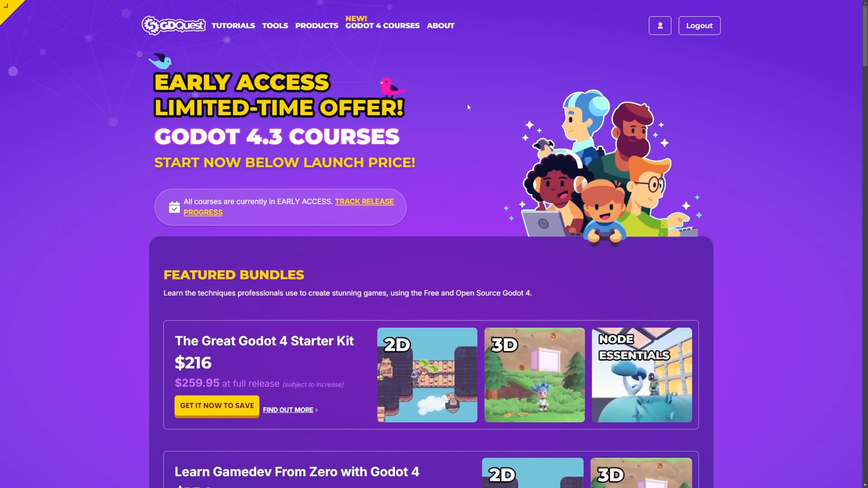
{"action": "mouse_move", "coordinate": [423, 242]}
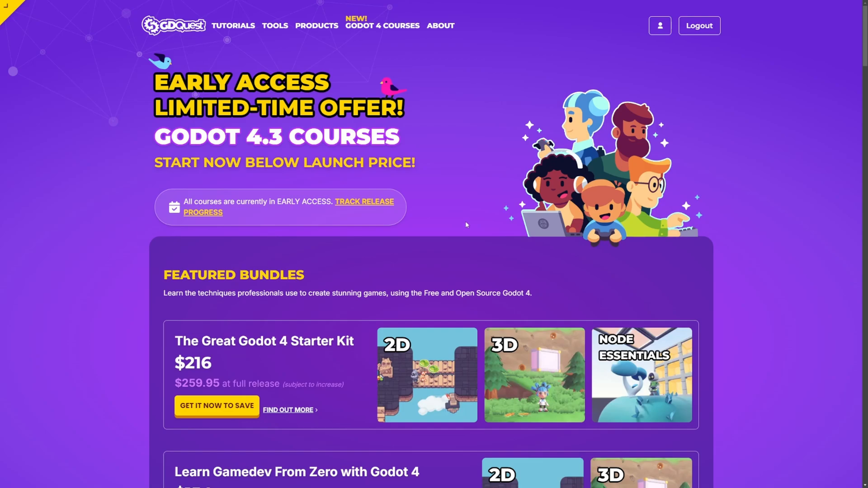
{"action": "mouse_move", "coordinate": [472, 212]}
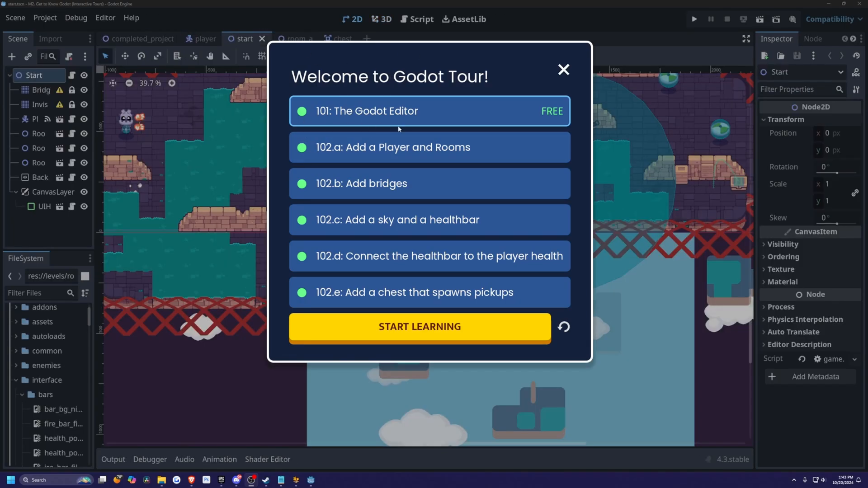
{"action": "mouse_move", "coordinate": [434, 303]}
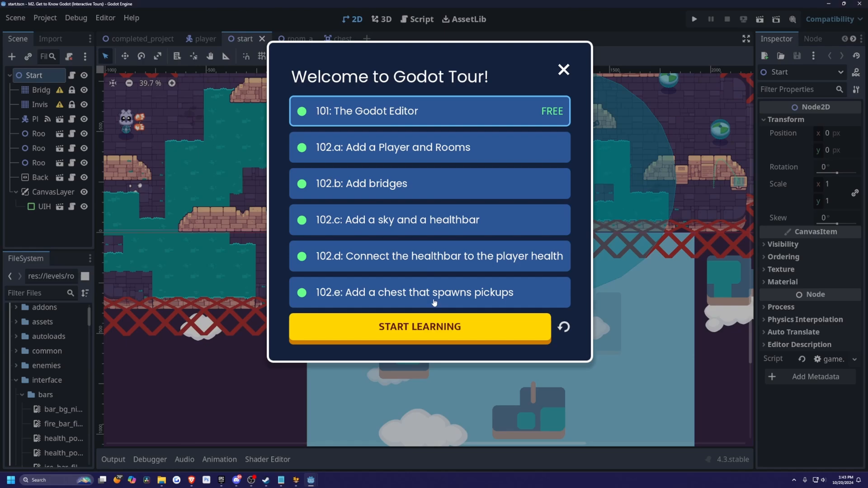
Step: Start the 101: The Godot Editor tour, run and close the sample game, then continue
{"action": "left_click", "coordinate": [419, 326]}
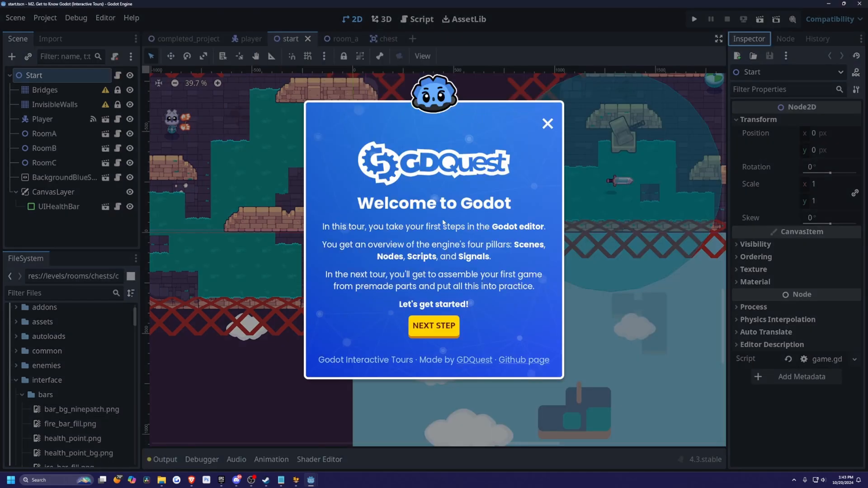
{"action": "left_click", "coordinate": [433, 326]}
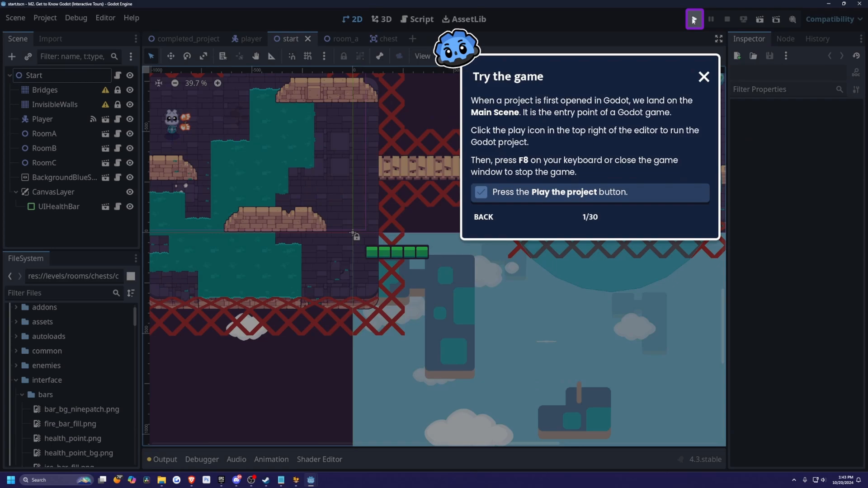
{"action": "left_click", "coordinate": [693, 18]}
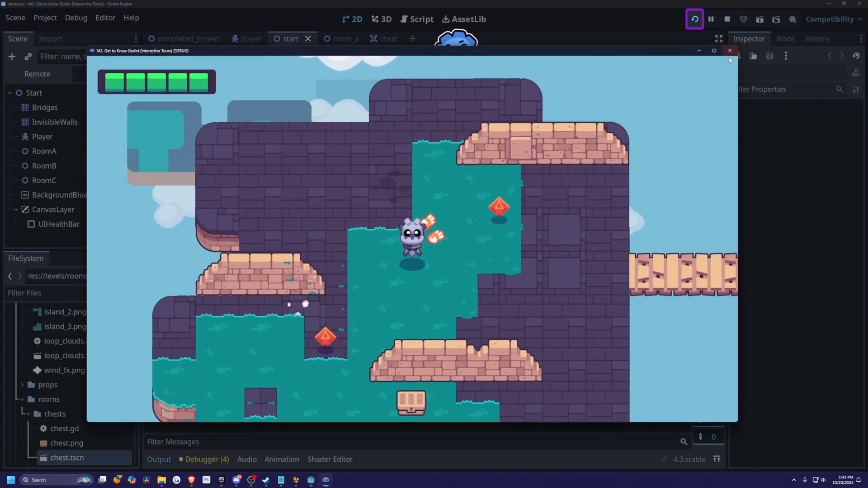
{"action": "left_click", "coordinate": [729, 51]}
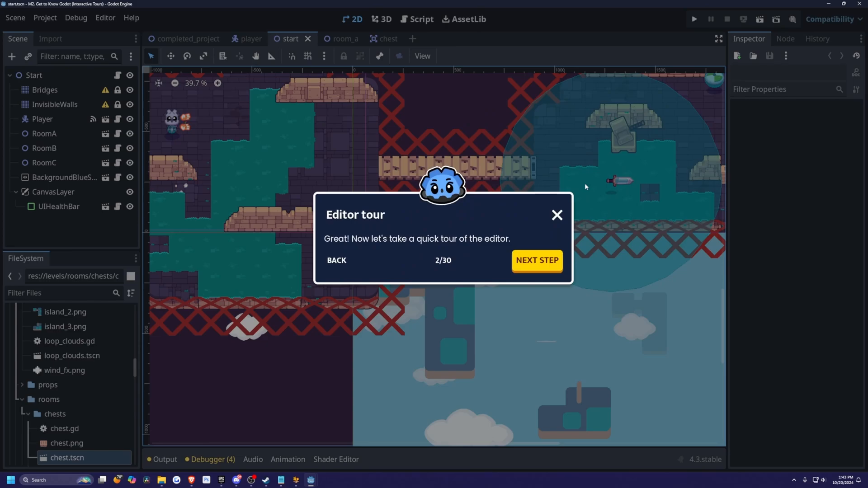
{"action": "left_click", "coordinate": [535, 260]}
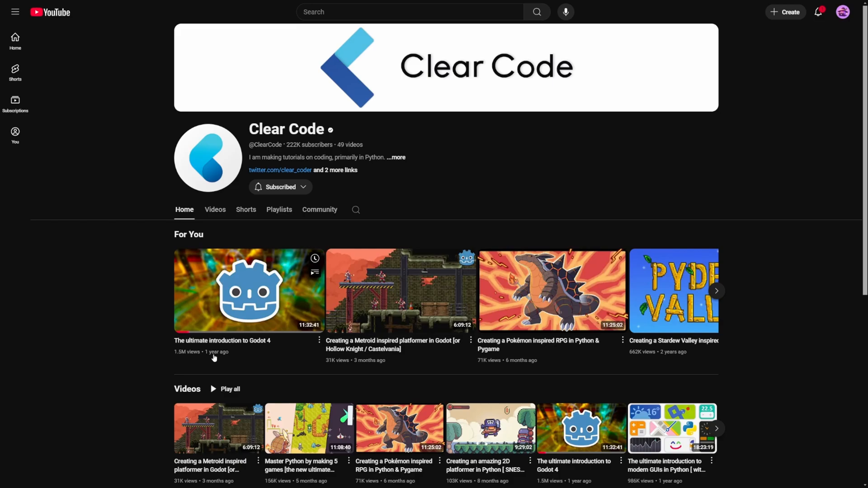
{"action": "mouse_move", "coordinate": [272, 198]}
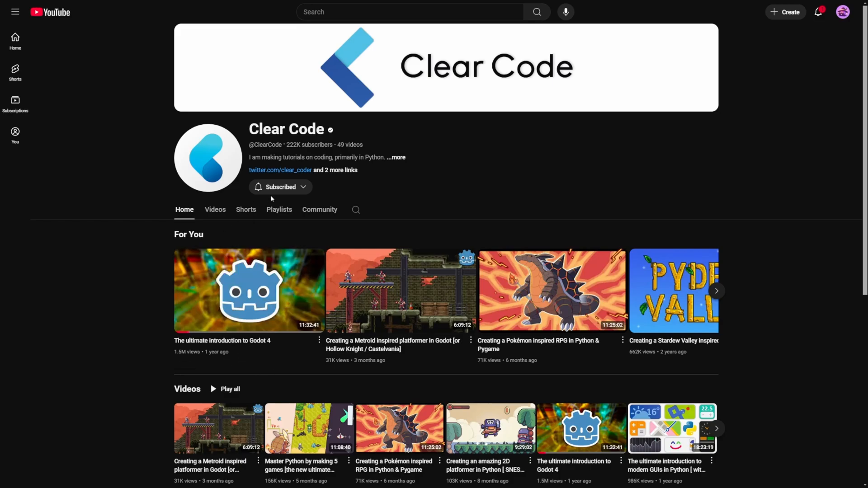
{"action": "mouse_move", "coordinate": [123, 342]}
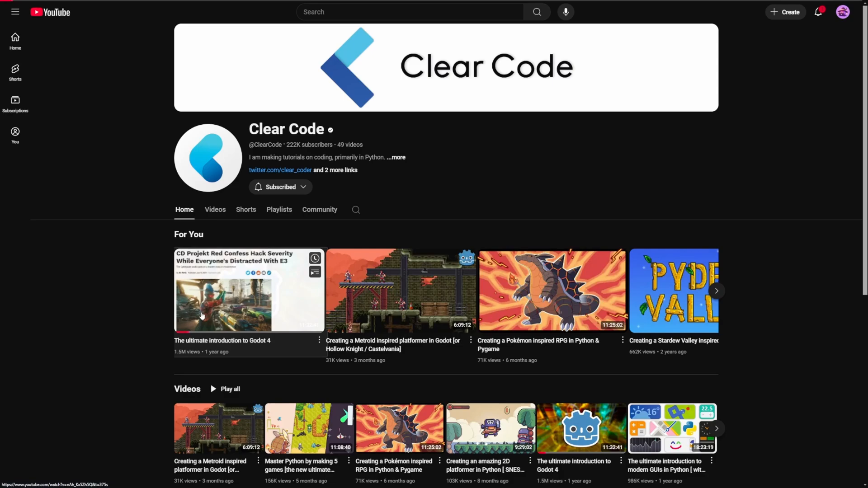
Step: Open and play Clear Code's 'The ultimate introduction to Godot 4' video
{"action": "left_click", "coordinate": [248, 290]}
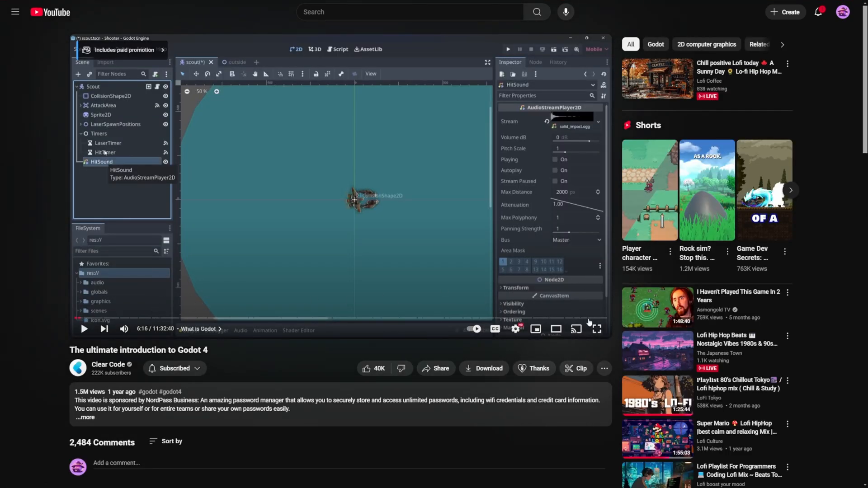
{"action": "left_click", "coordinate": [597, 328]}
{"action": "type", "text": "jean makes games"}
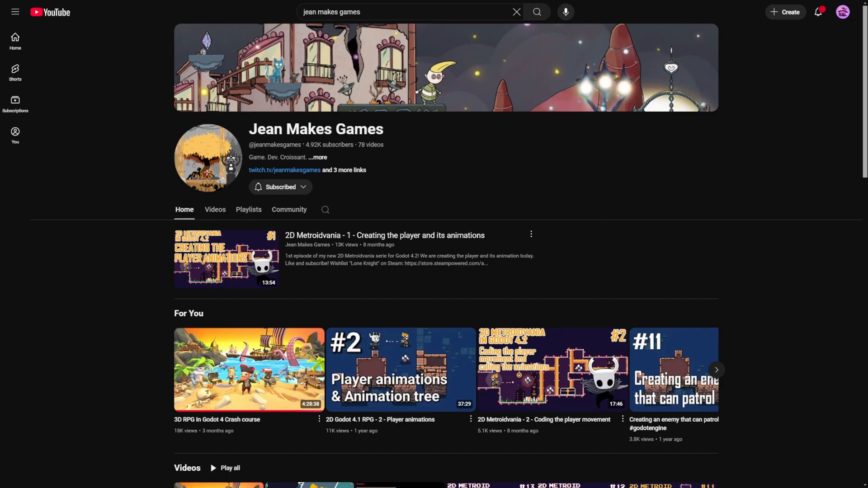
{"action": "mouse_move", "coordinate": [263, 447]}
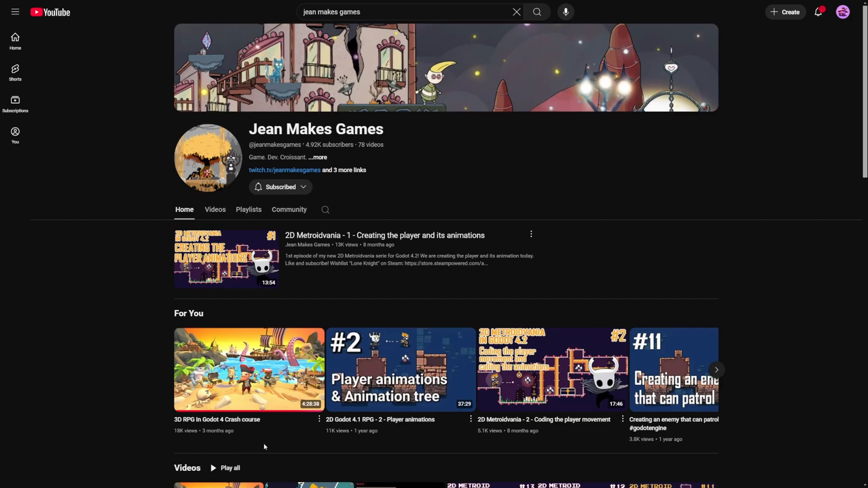
{"action": "mouse_move", "coordinate": [55, 381]}
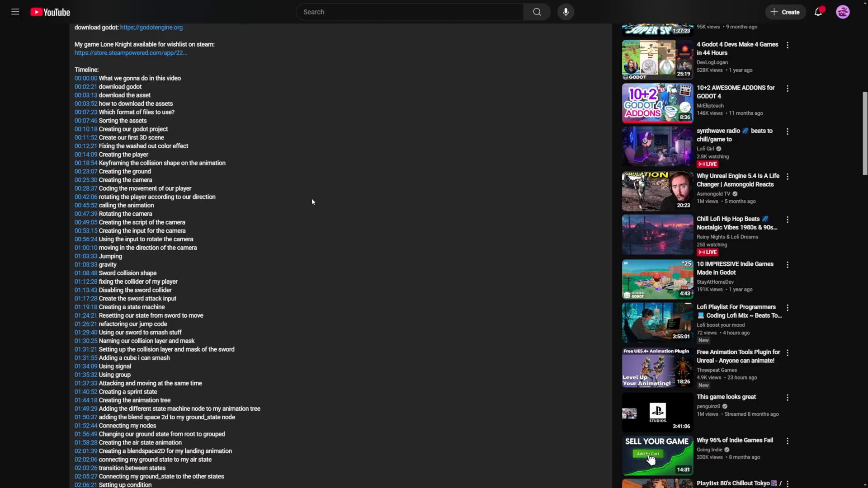
Step: Scroll through the Jean Makes Games video description's chapter timeline
{"action": "scroll", "scroll_direction": "down", "scroll_amount": 3}
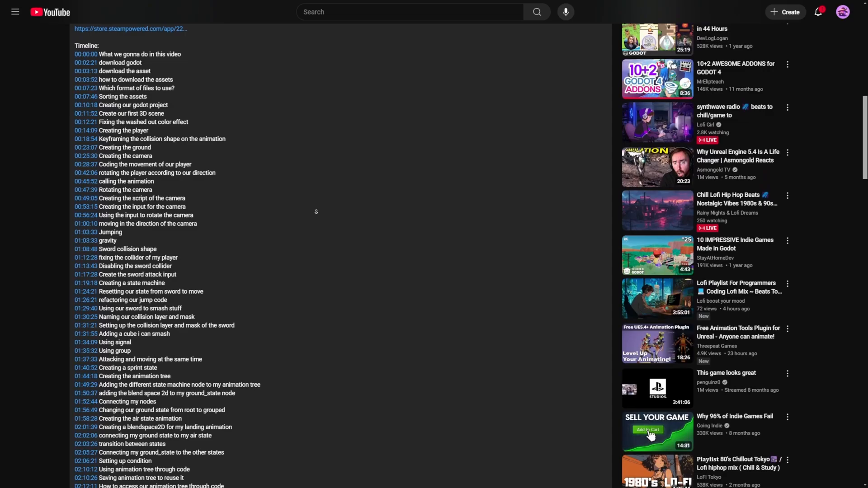
{"action": "scroll", "scroll_direction": "down", "scroll_amount": 3}
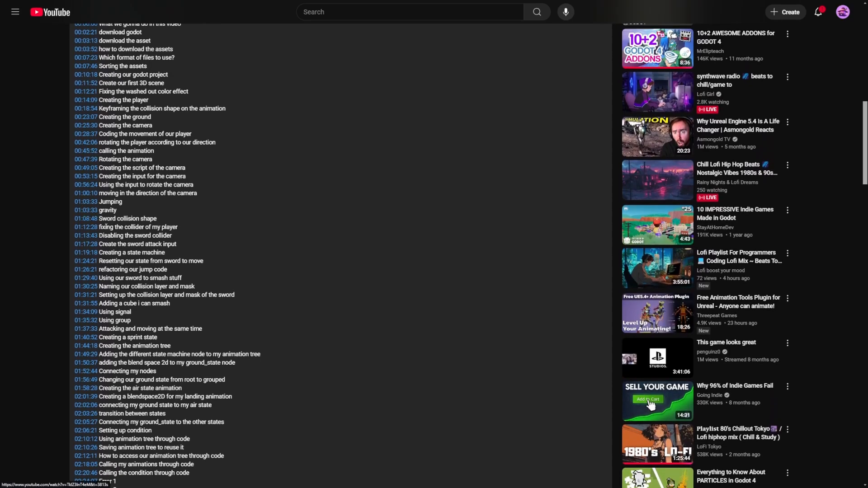
{"action": "scroll", "scroll_direction": "down", "scroll_amount": 3}
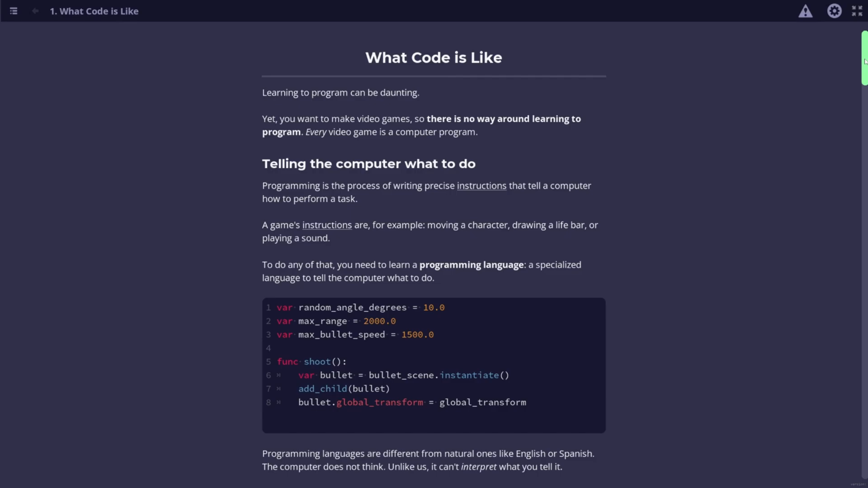
Step: Start Lesson 2, Your First Error, from the course index, then return to the index
{"action": "scroll", "scroll_direction": "down", "scroll_amount": 3}
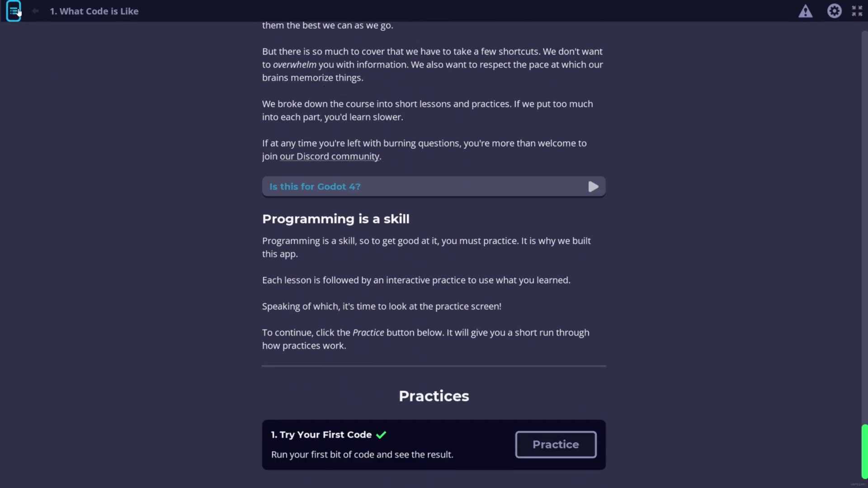
{"action": "left_click", "coordinate": [13, 10]}
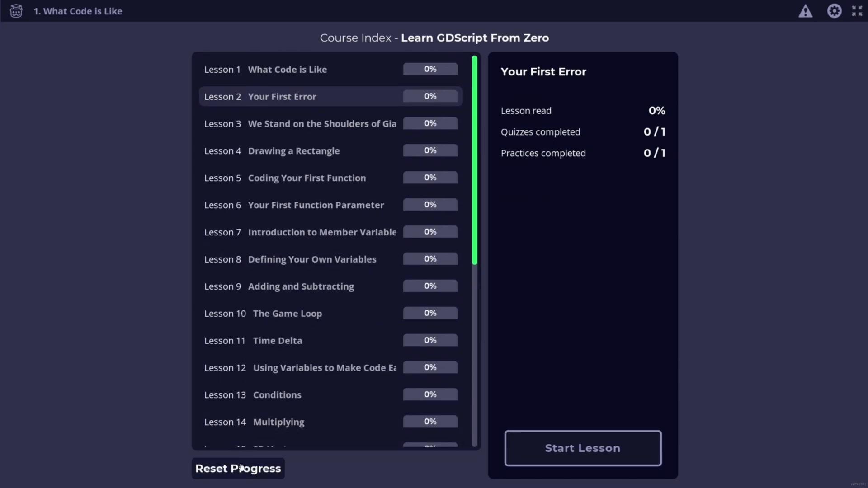
{"action": "mouse_move", "coordinate": [582, 449]}
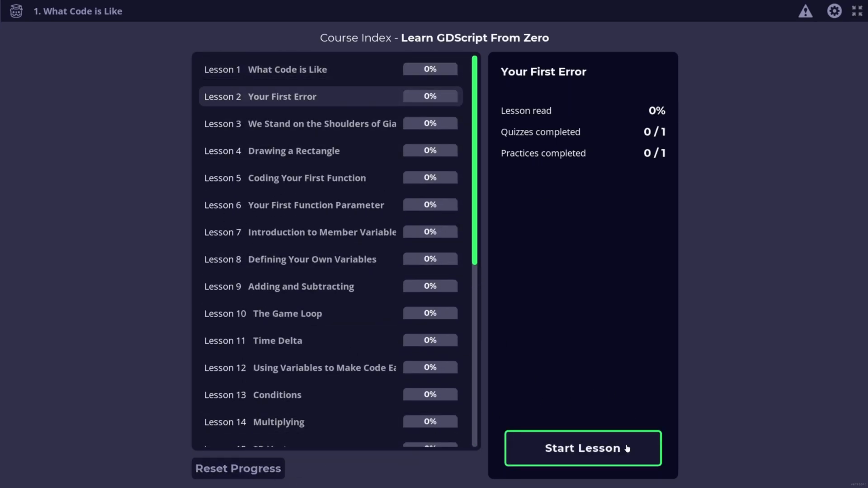
{"action": "left_click", "coordinate": [582, 448]}
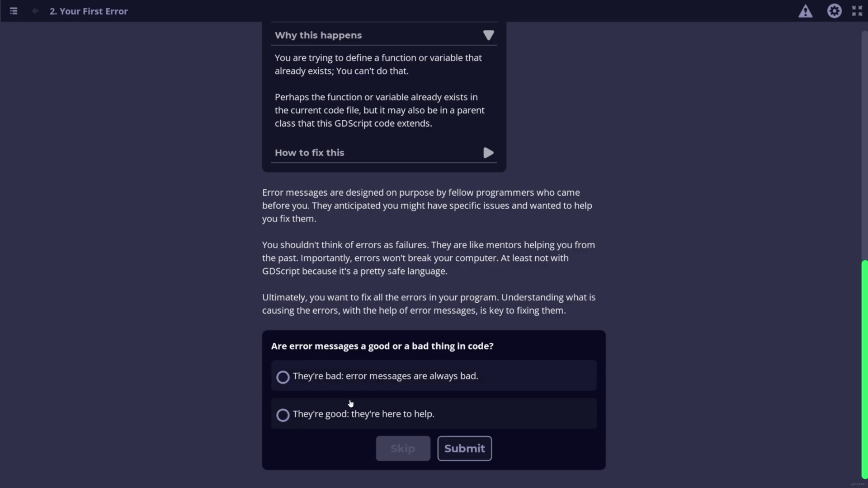
{"action": "left_click", "coordinate": [13, 11]}
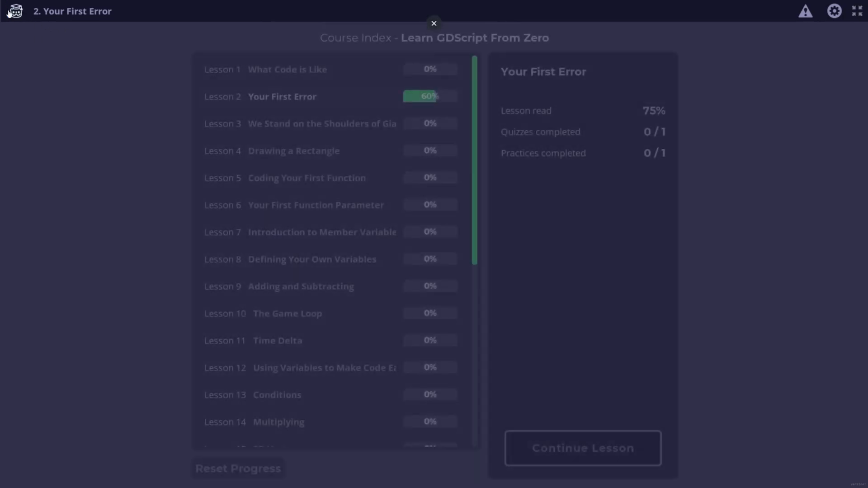
{"action": "scroll", "scroll_direction": "down", "scroll_amount": 3}
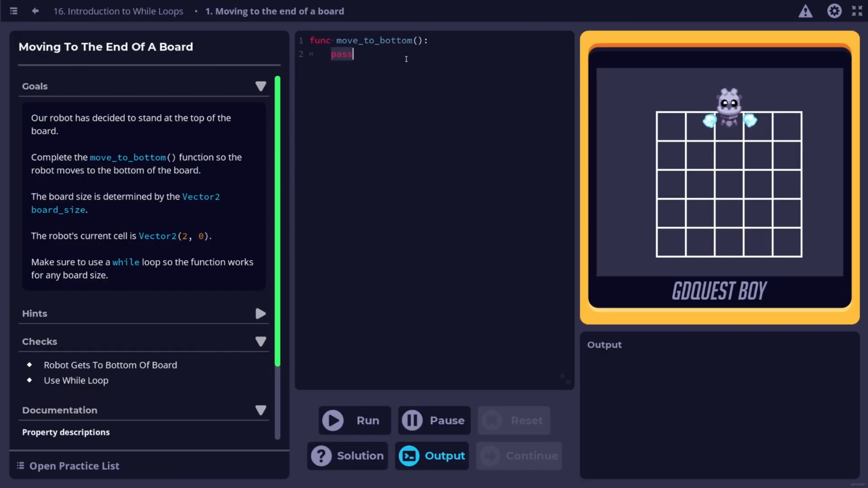
Step: Write 'while cell.y < board_size.y -1:' in the practice editor and run the code
{"action": "type", "text": "while"}
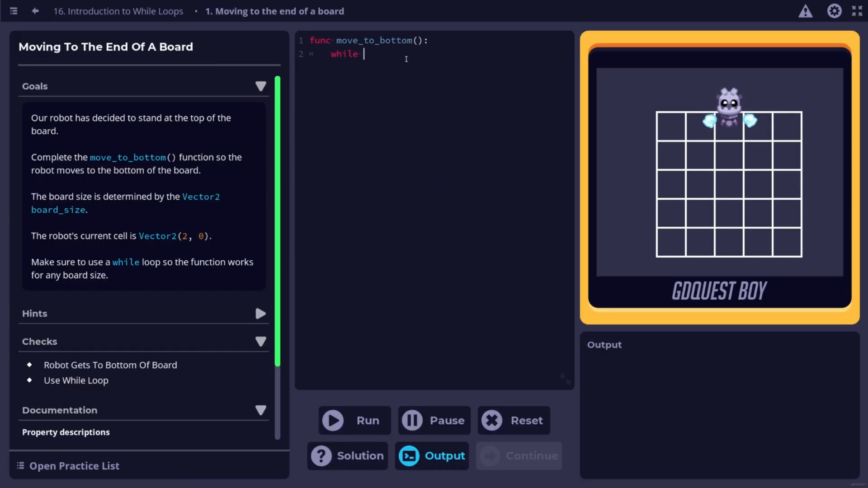
{"action": "type", "text": "cell.y <"}
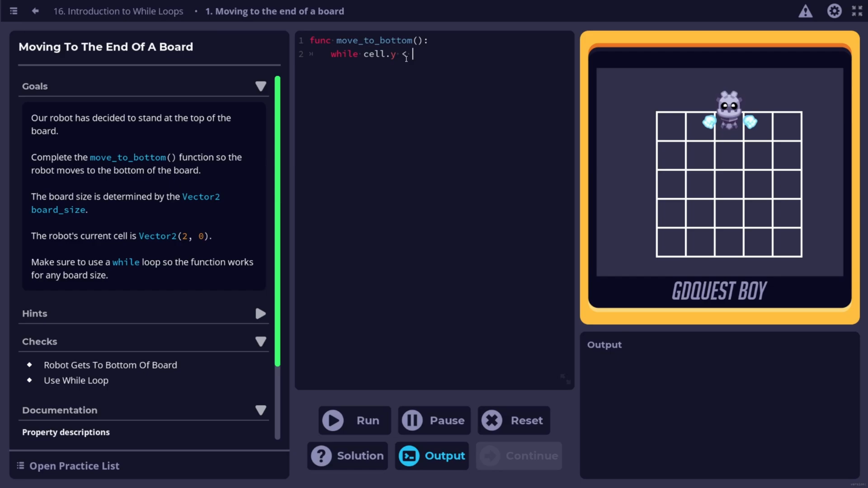
{"action": "type", "text": "board_size"}
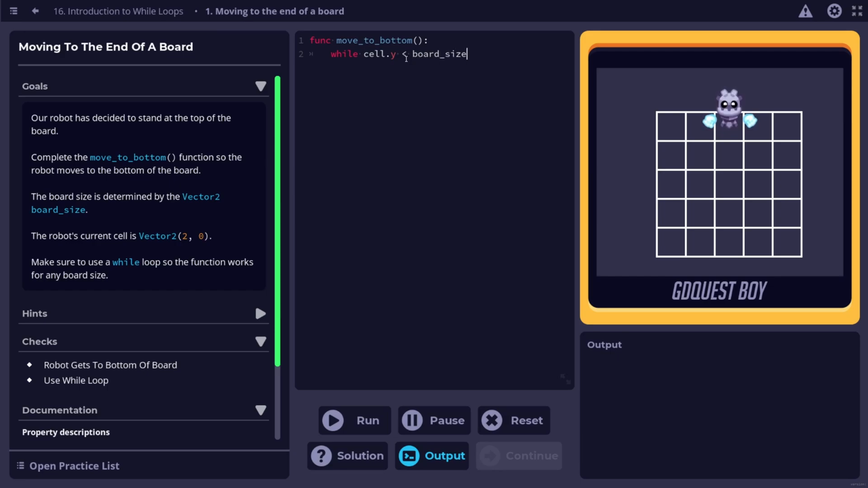
{"action": "type", "text": ".y -1:"}
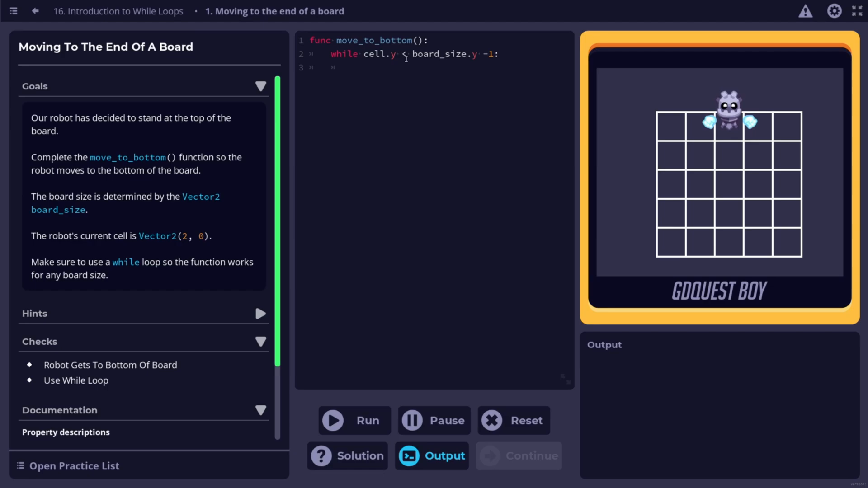
{"action": "left_click", "coordinate": [355, 420]}
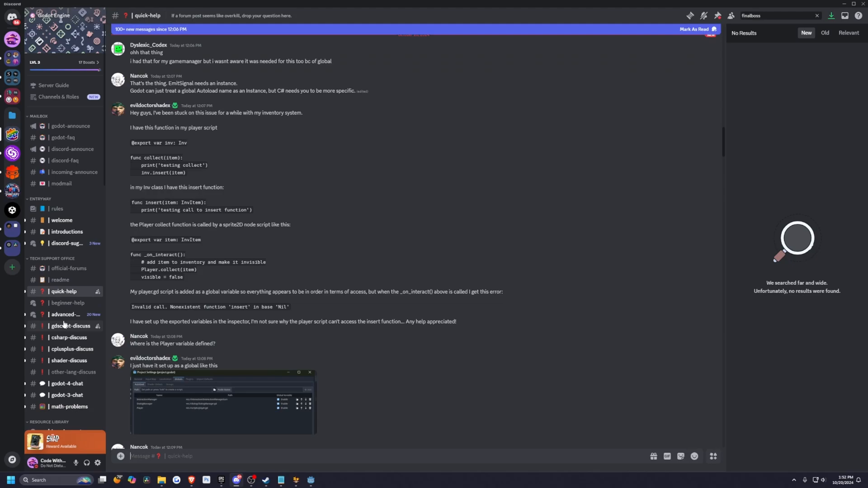
Step: View advanced-help, gdscript-discuss, cplusplus-discuss and godot-4-chat, ending in godot-3-chat
{"action": "left_click", "coordinate": [68, 315]}
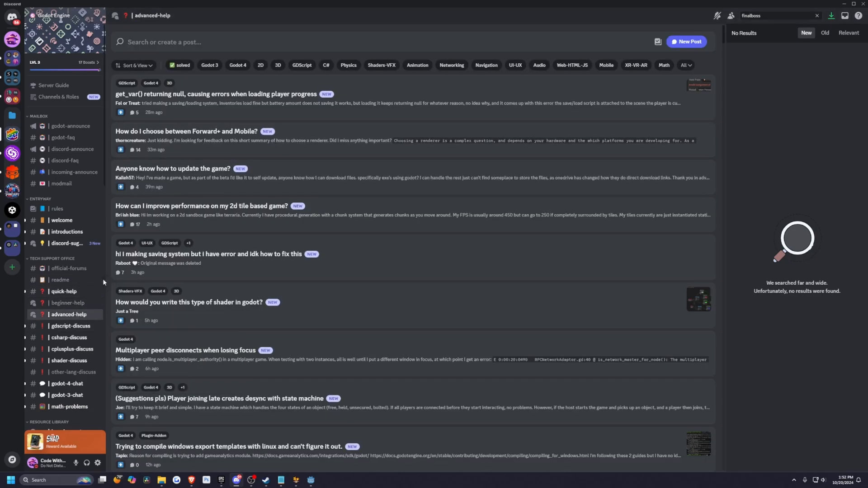
{"action": "left_click", "coordinate": [71, 326]}
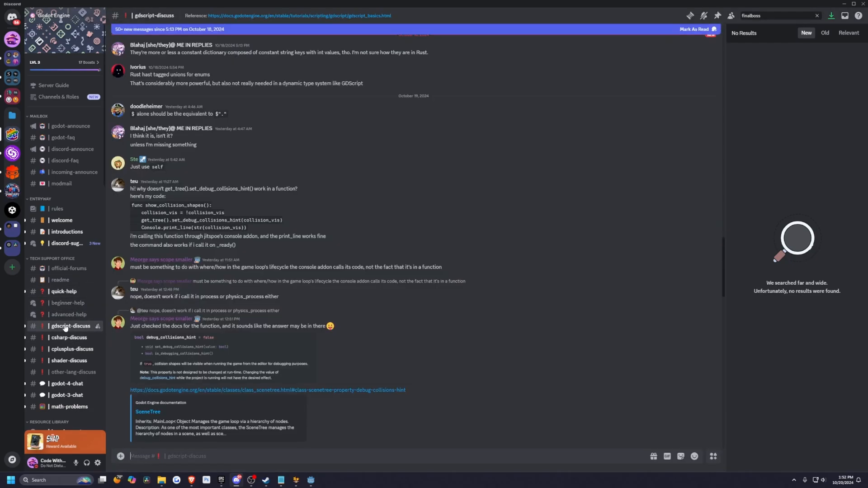
{"action": "left_click", "coordinate": [72, 348]}
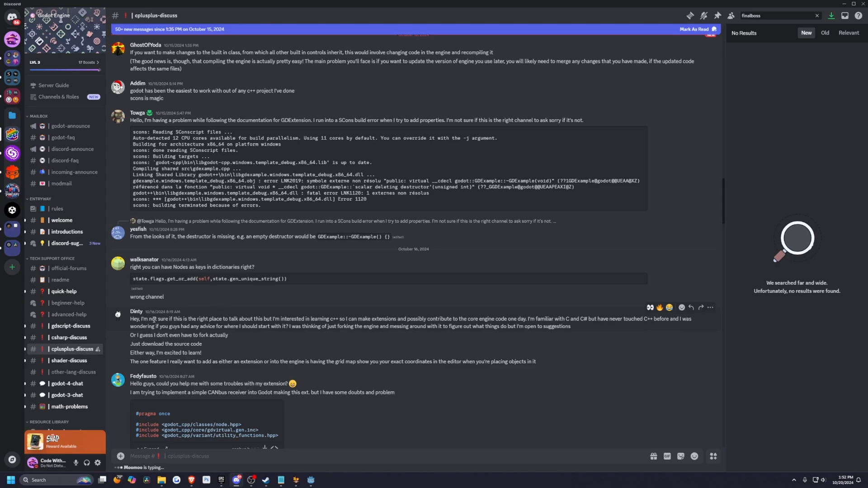
{"action": "left_click", "coordinate": [67, 384]}
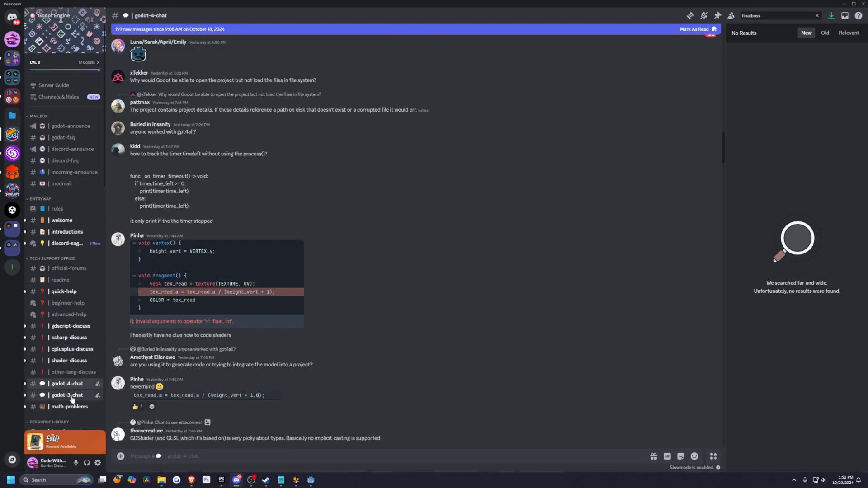
{"action": "left_click", "coordinate": [67, 395]}
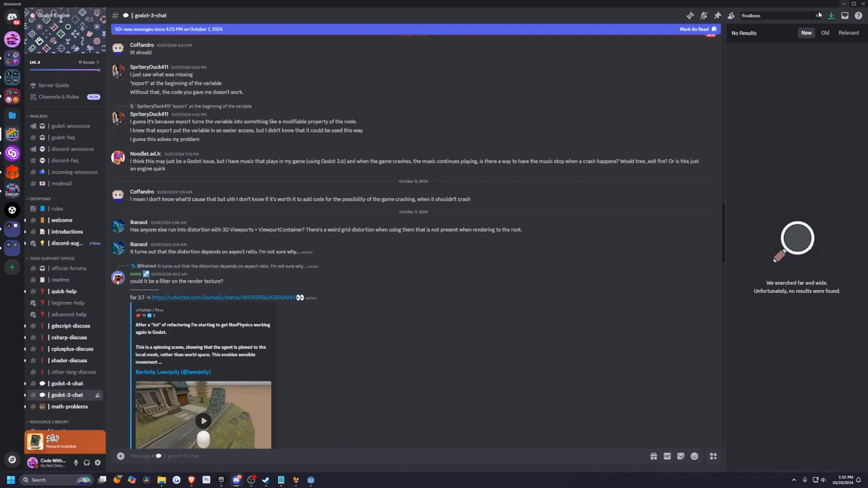